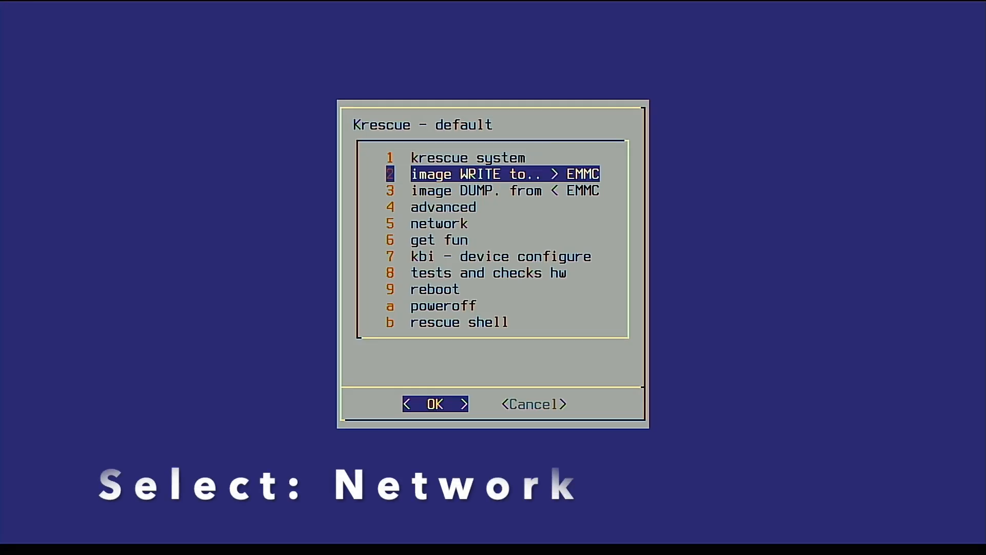
Run net status from the network menu, confirming Wi-Fi off and no internet
click(438, 224)
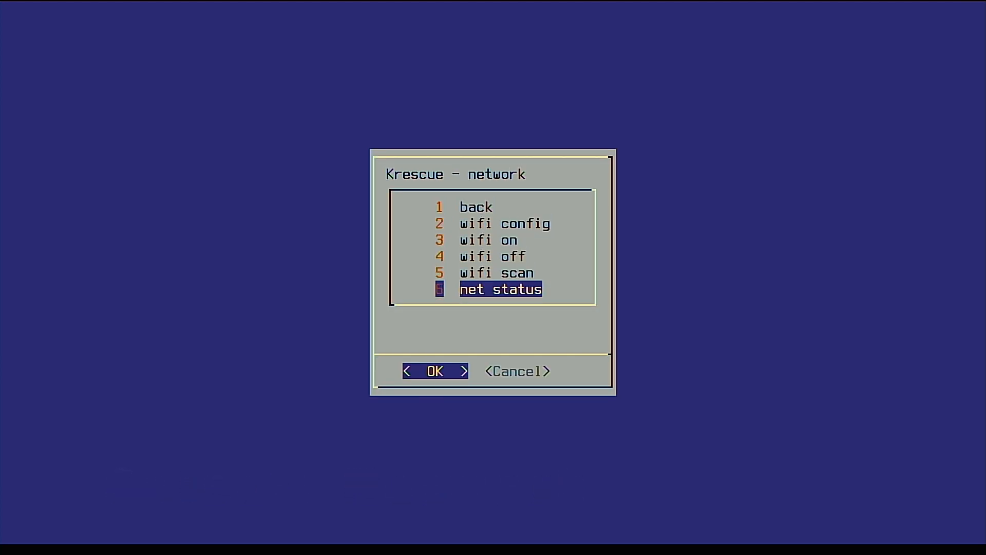
click(434, 371)
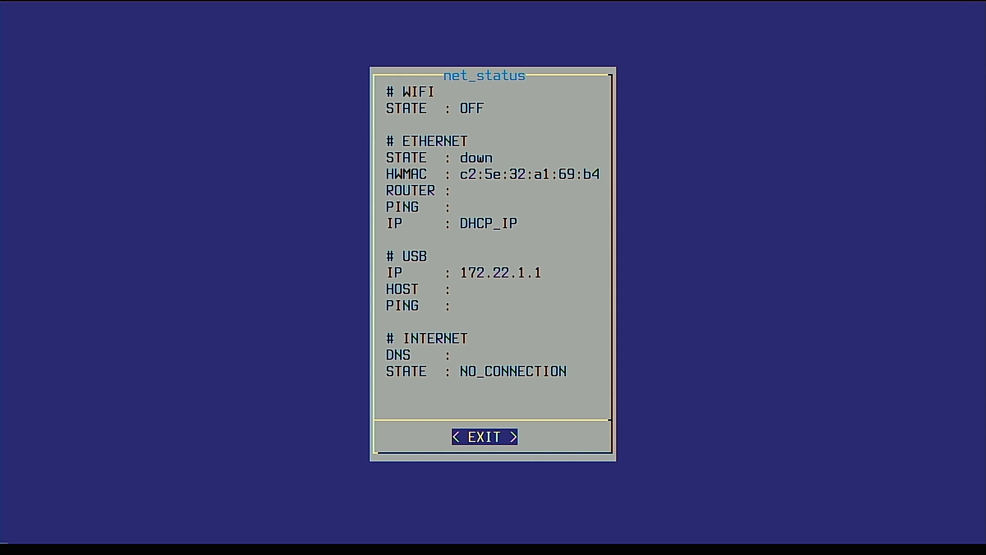
click(483, 437)
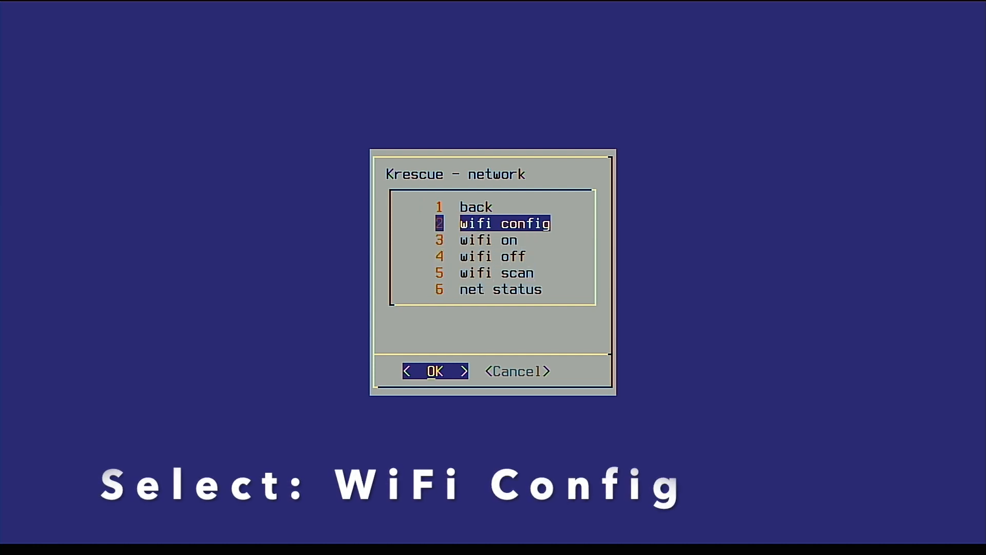
click(435, 371)
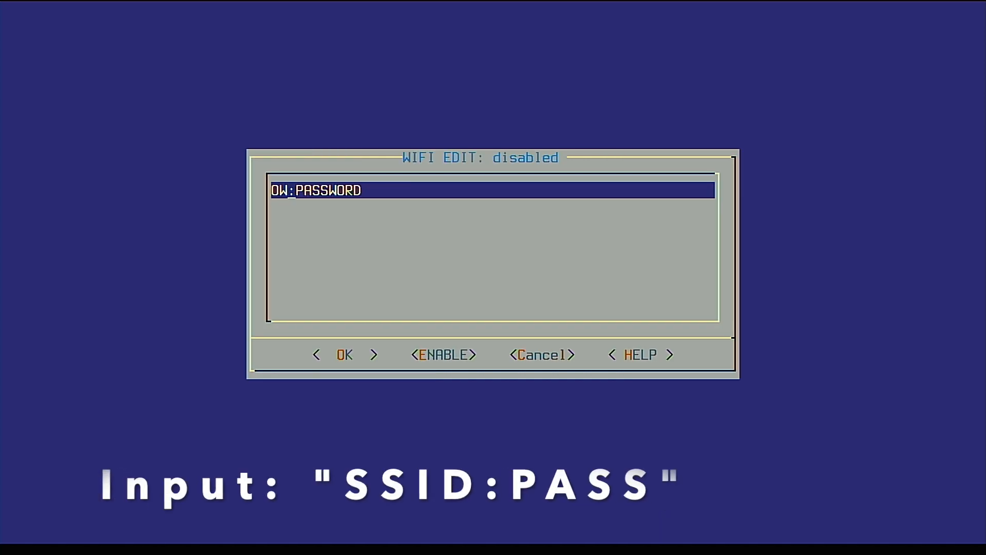
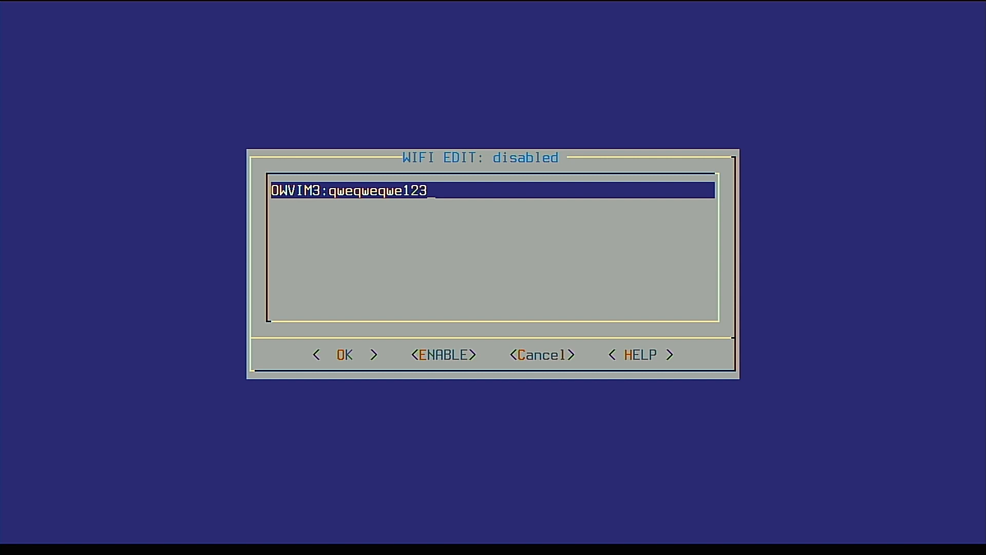
key(Tab)
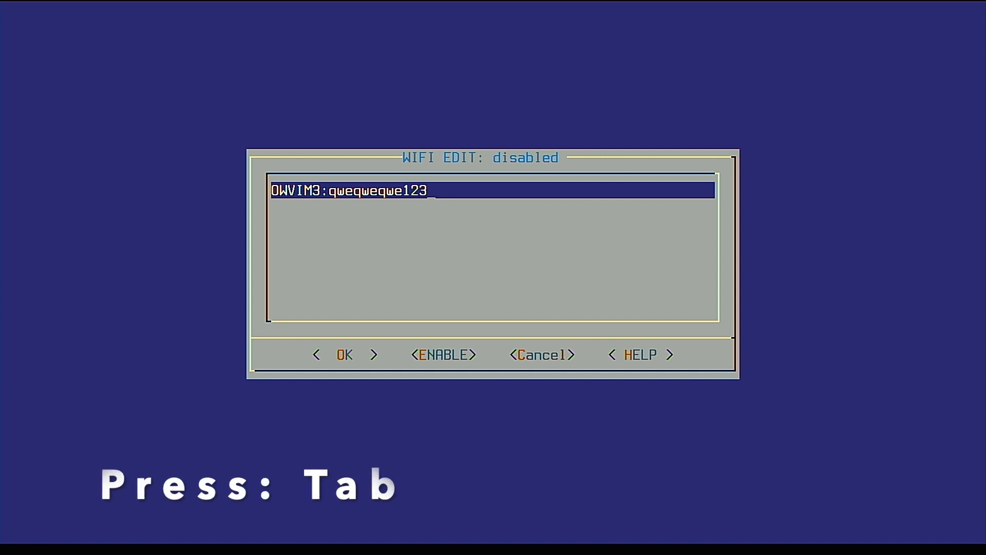
key(Tab)
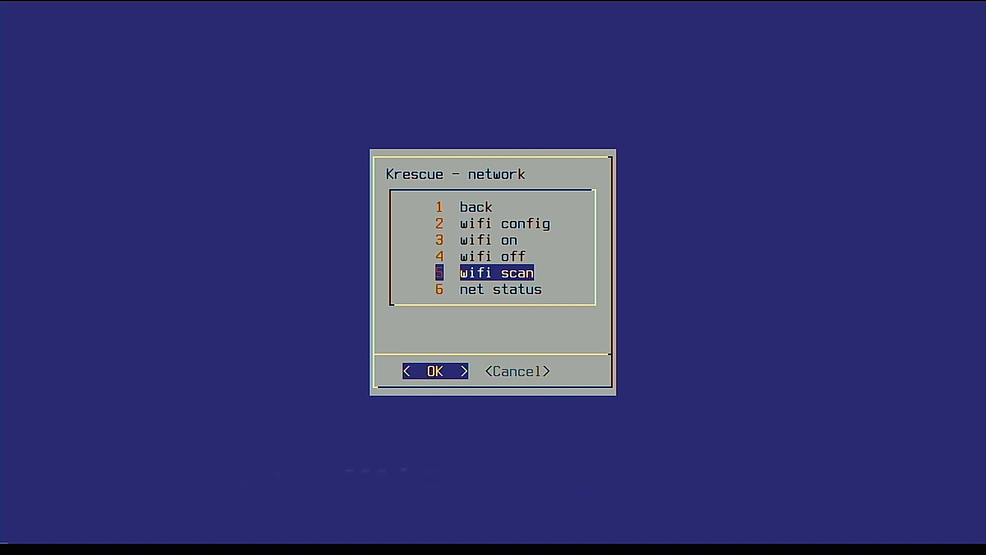
Scan for Wi-Fi networks to reach the downloads file browser
click(436, 371)
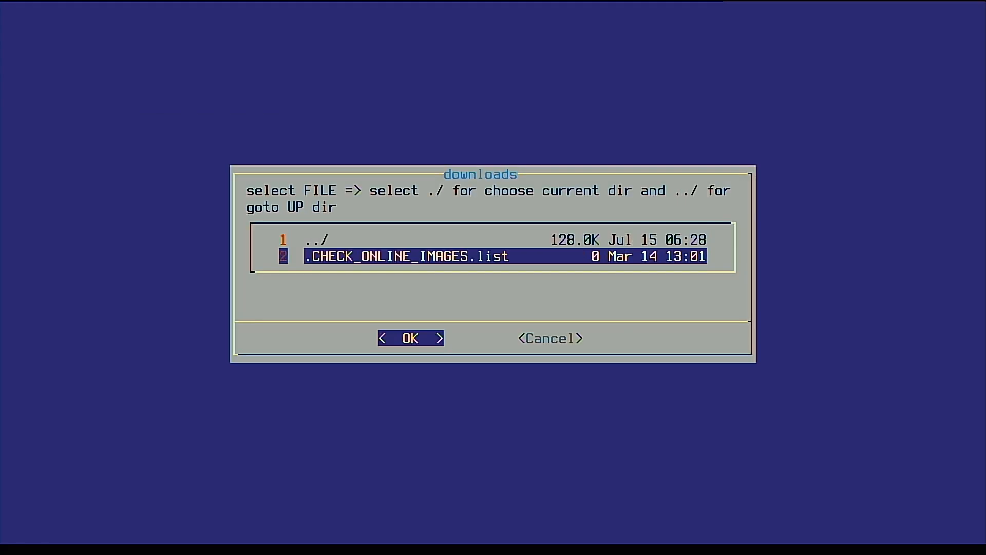
Download the Edge-FreeBSD-aarch64 image from the online list and install it to eMMC
click(410, 338)
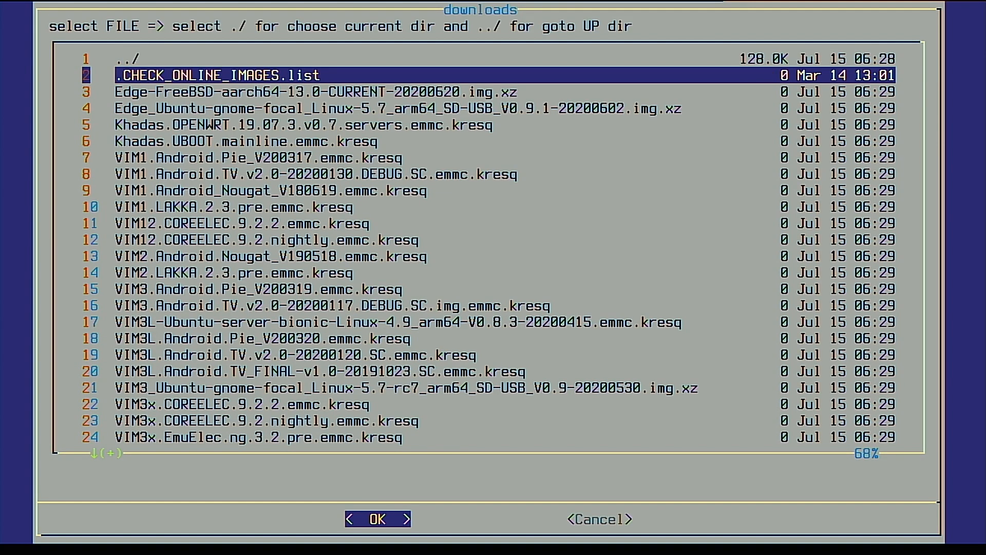
key(Down)
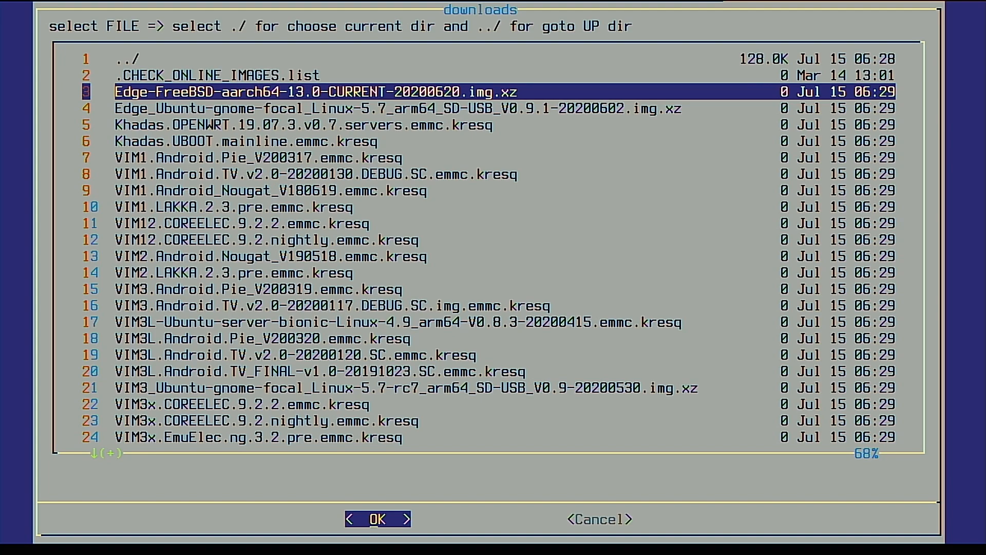
click(377, 518)
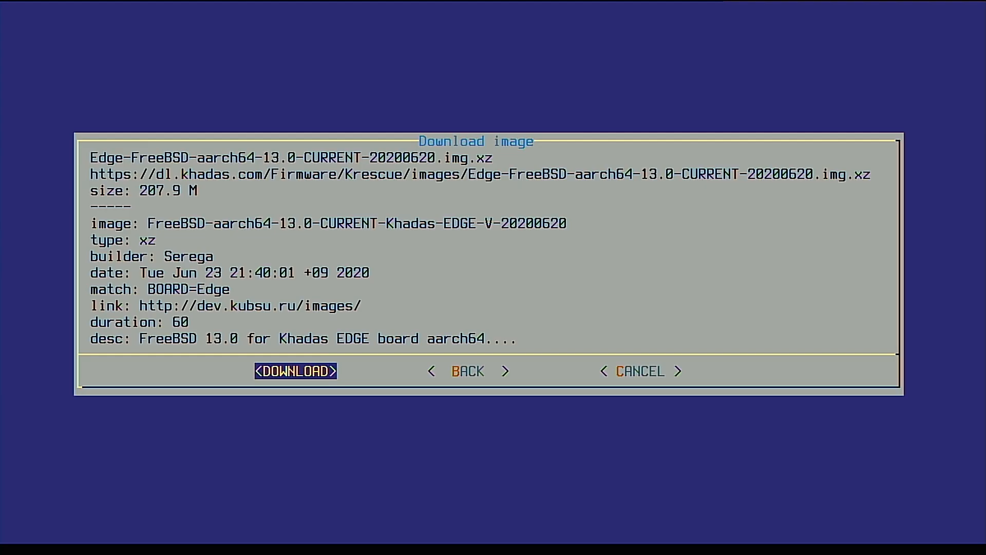
click(295, 371)
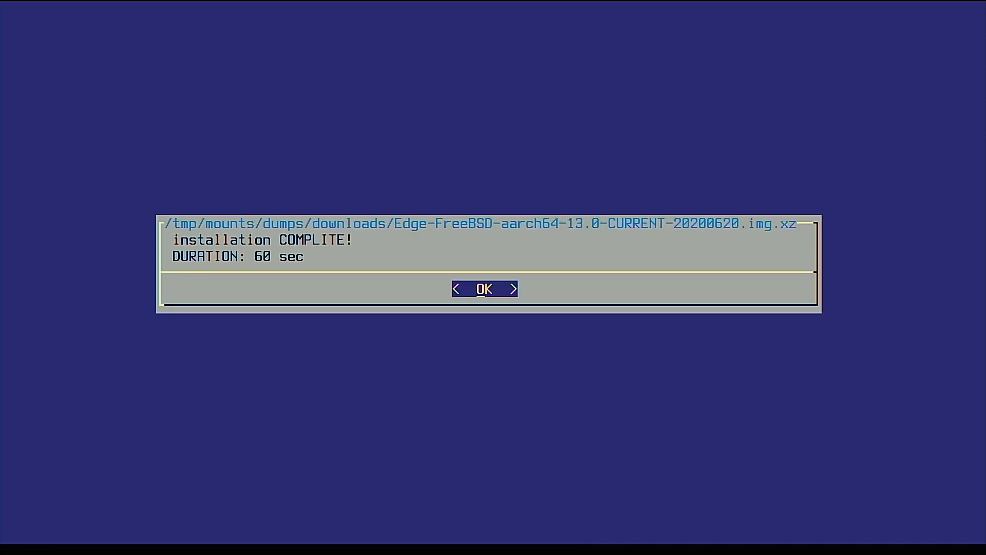
Dismiss the installation-complete message and reboot the board into FreeBSD
click(484, 289)
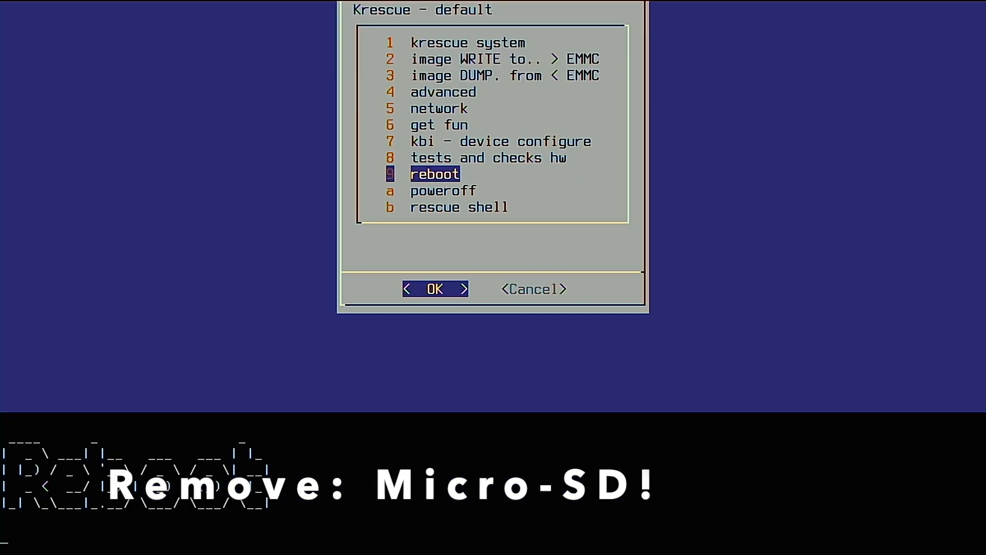
click(434, 289)
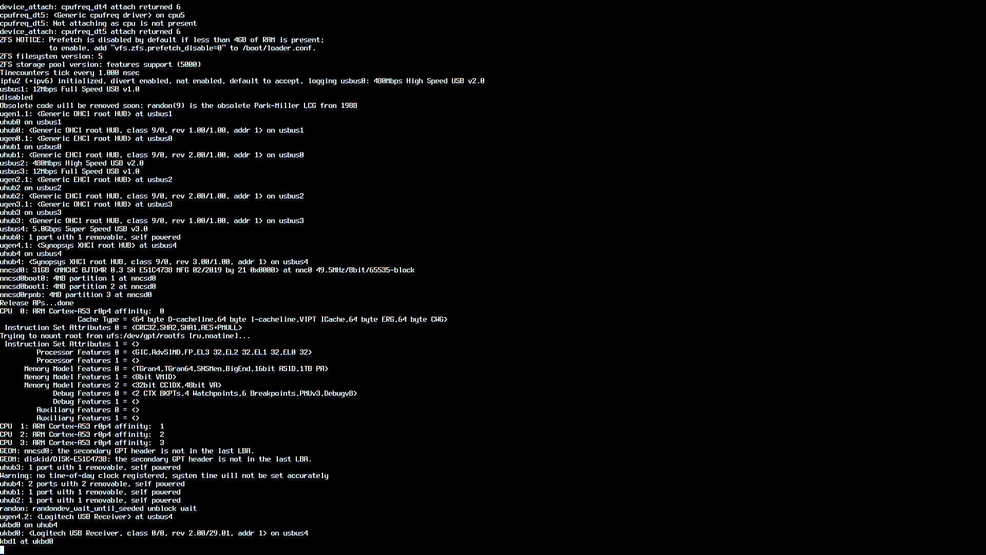
scroll(down, 3)
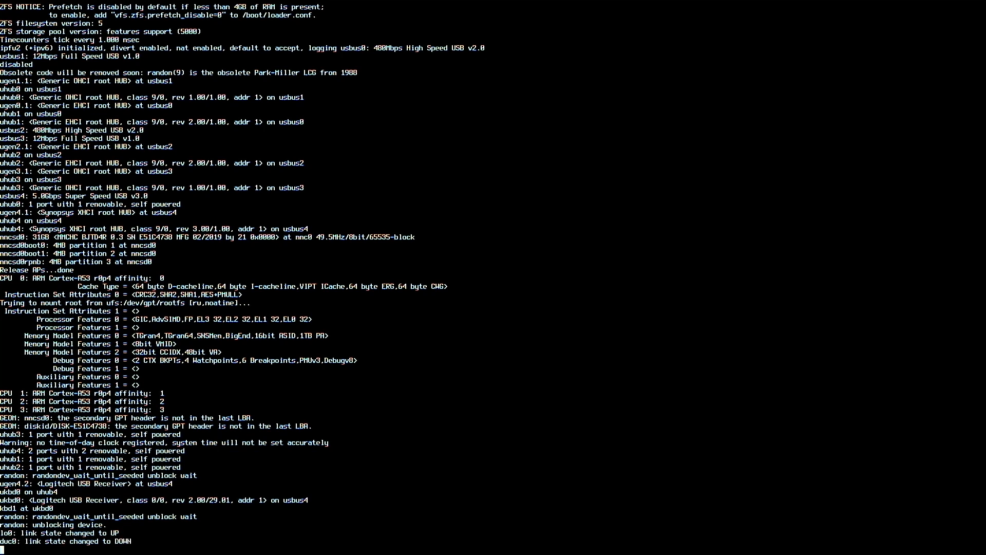